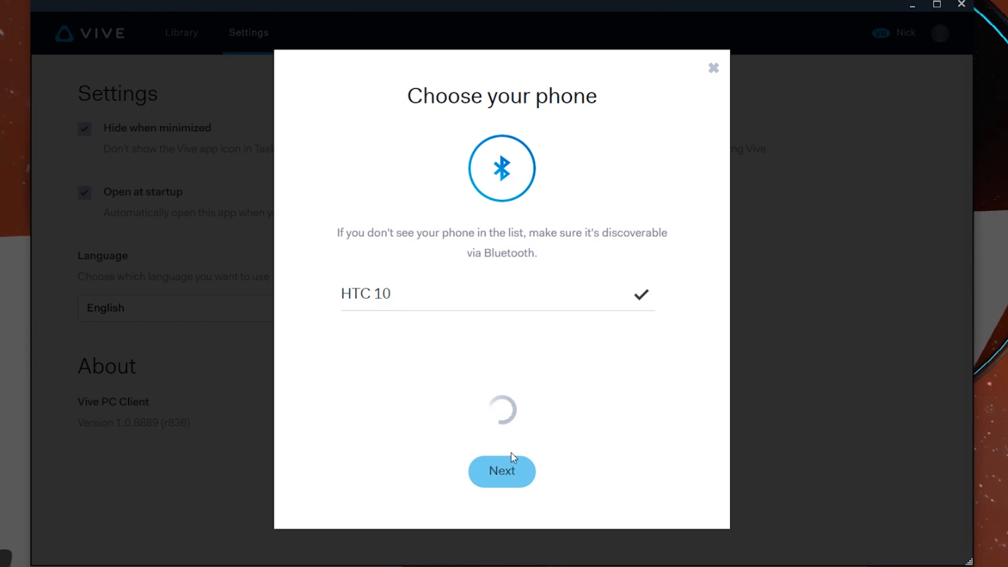
- Confirm HTC 10 as the phone to pair and proceed to code verification
{"action": "left_click", "coordinate": [501, 472]}
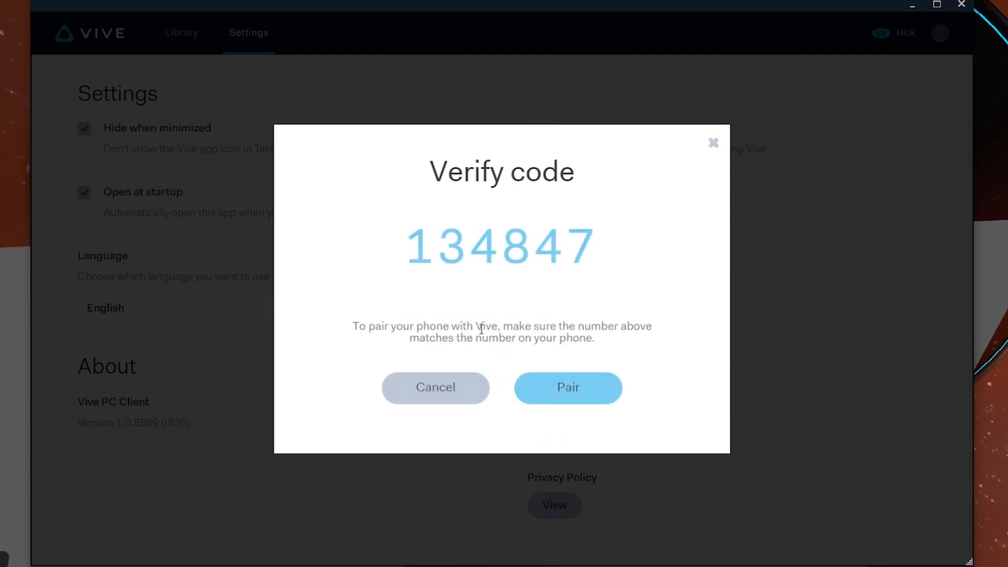
{"action": "mouse_move", "coordinate": [567, 387]}
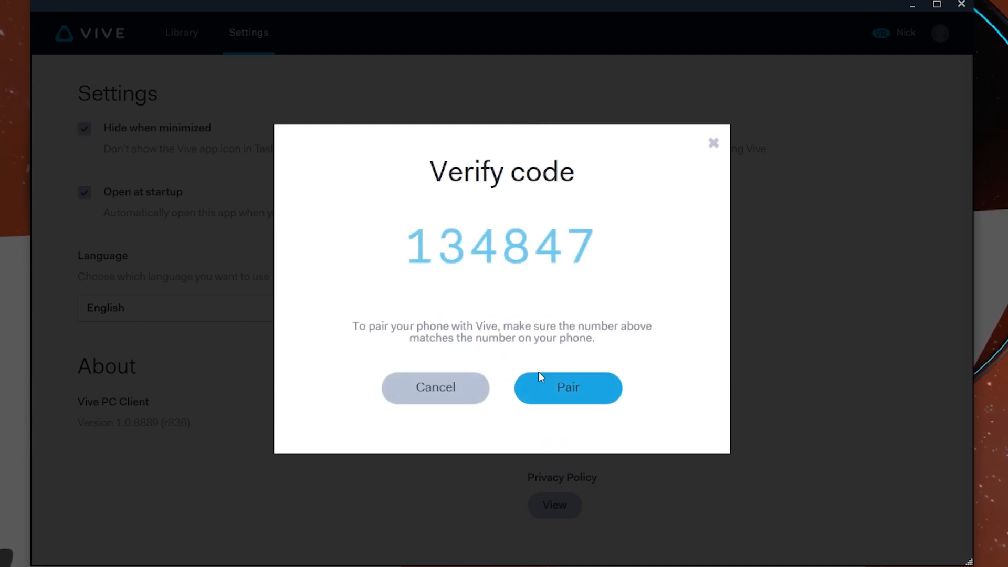
{"action": "mouse_move", "coordinate": [540, 359]}
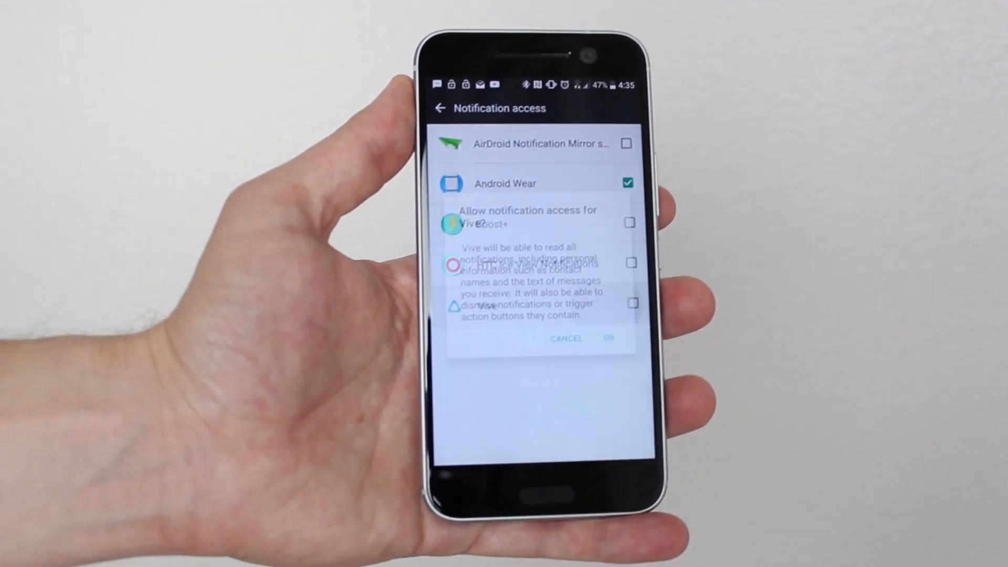
- Allow Vive to read notifications on the HTC 10
{"action": "left_click", "coordinate": [607, 339]}
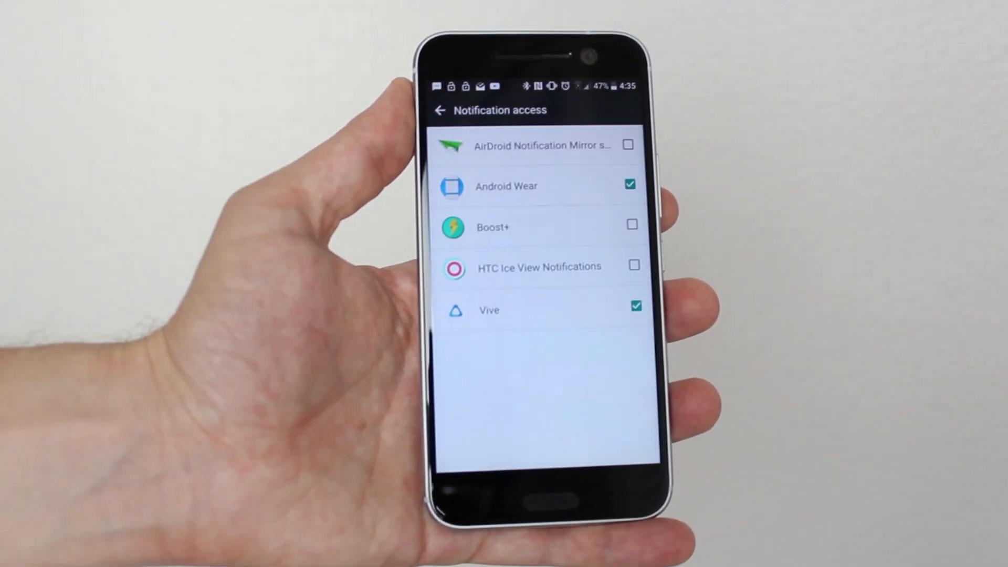